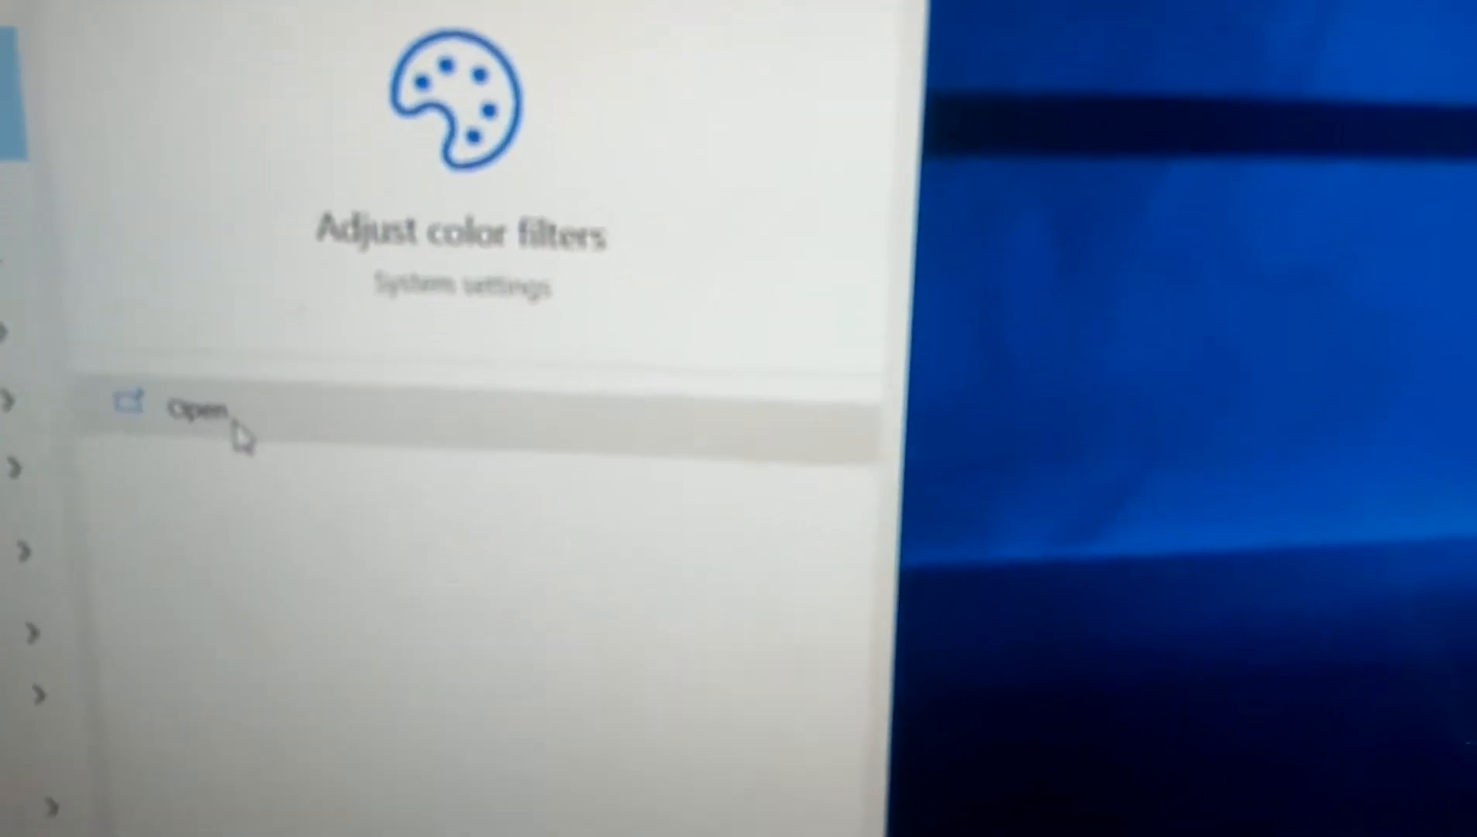
Open the 'Adjust color filters' settings page from the Start search results
left_click(196, 405)
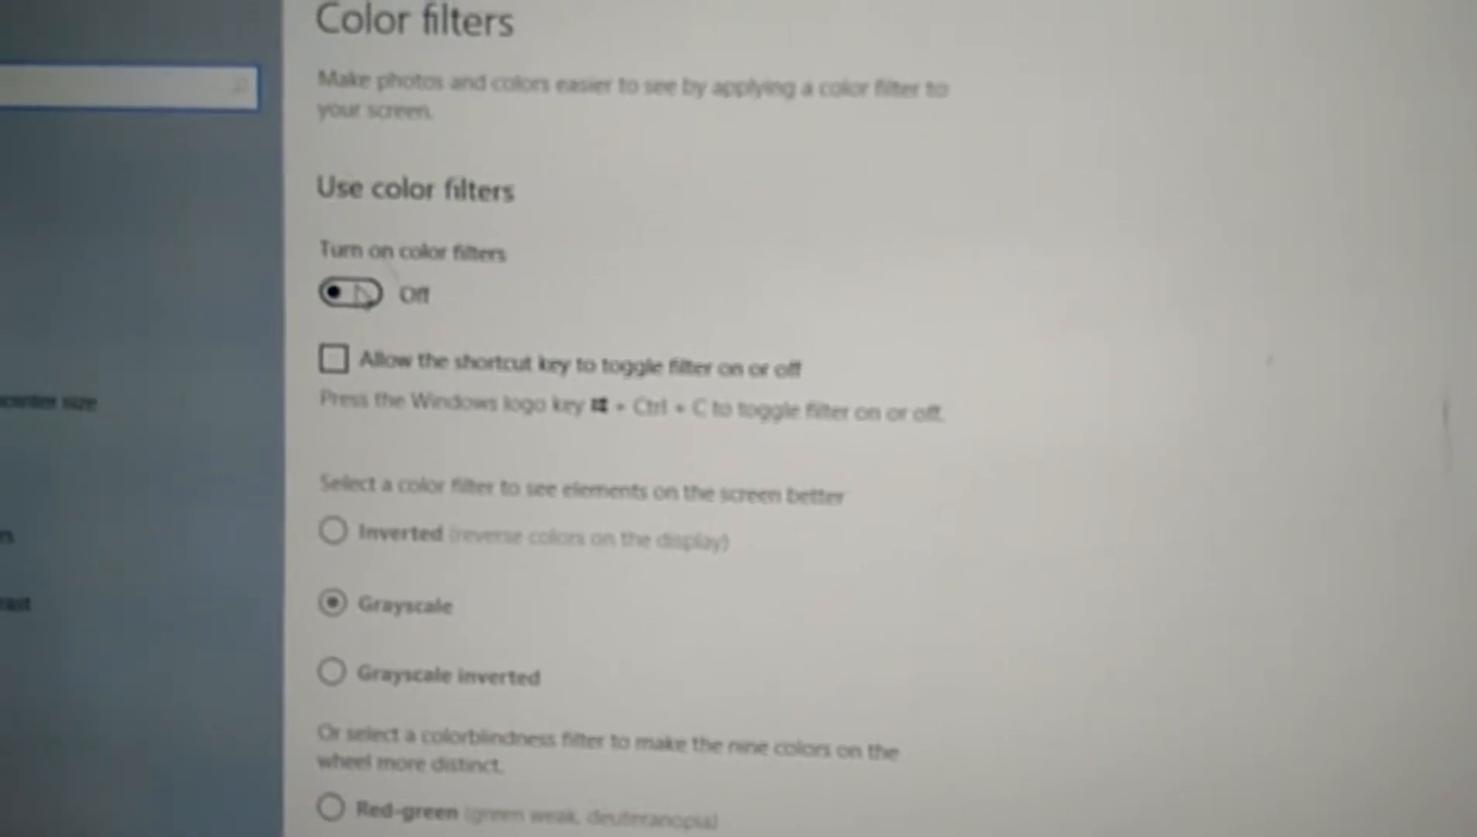
Switch 'Turn on color filters' to On, leaving Grayscale as the selected filter
left_click(345, 293)
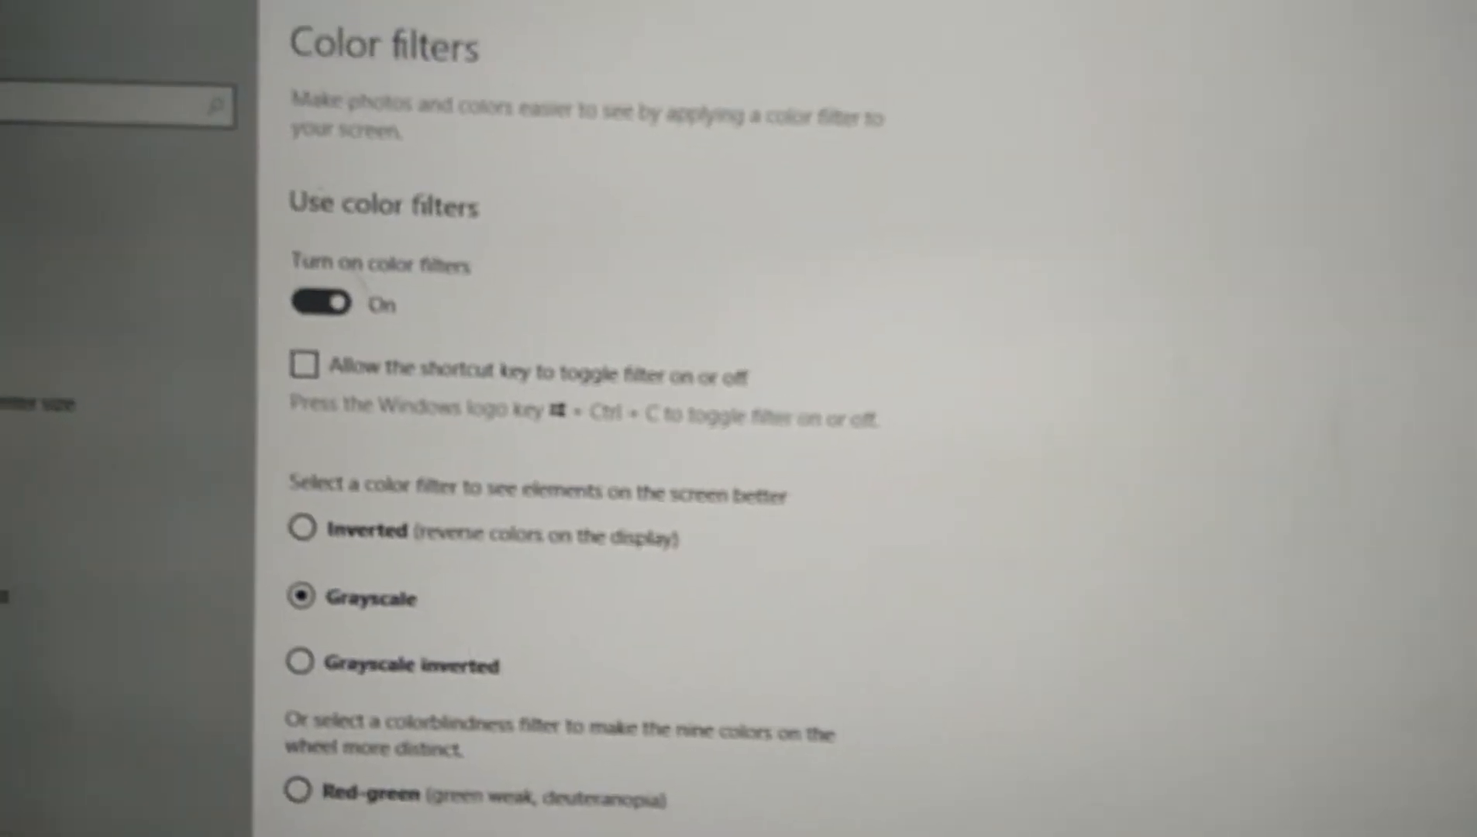
scroll("down", 3)
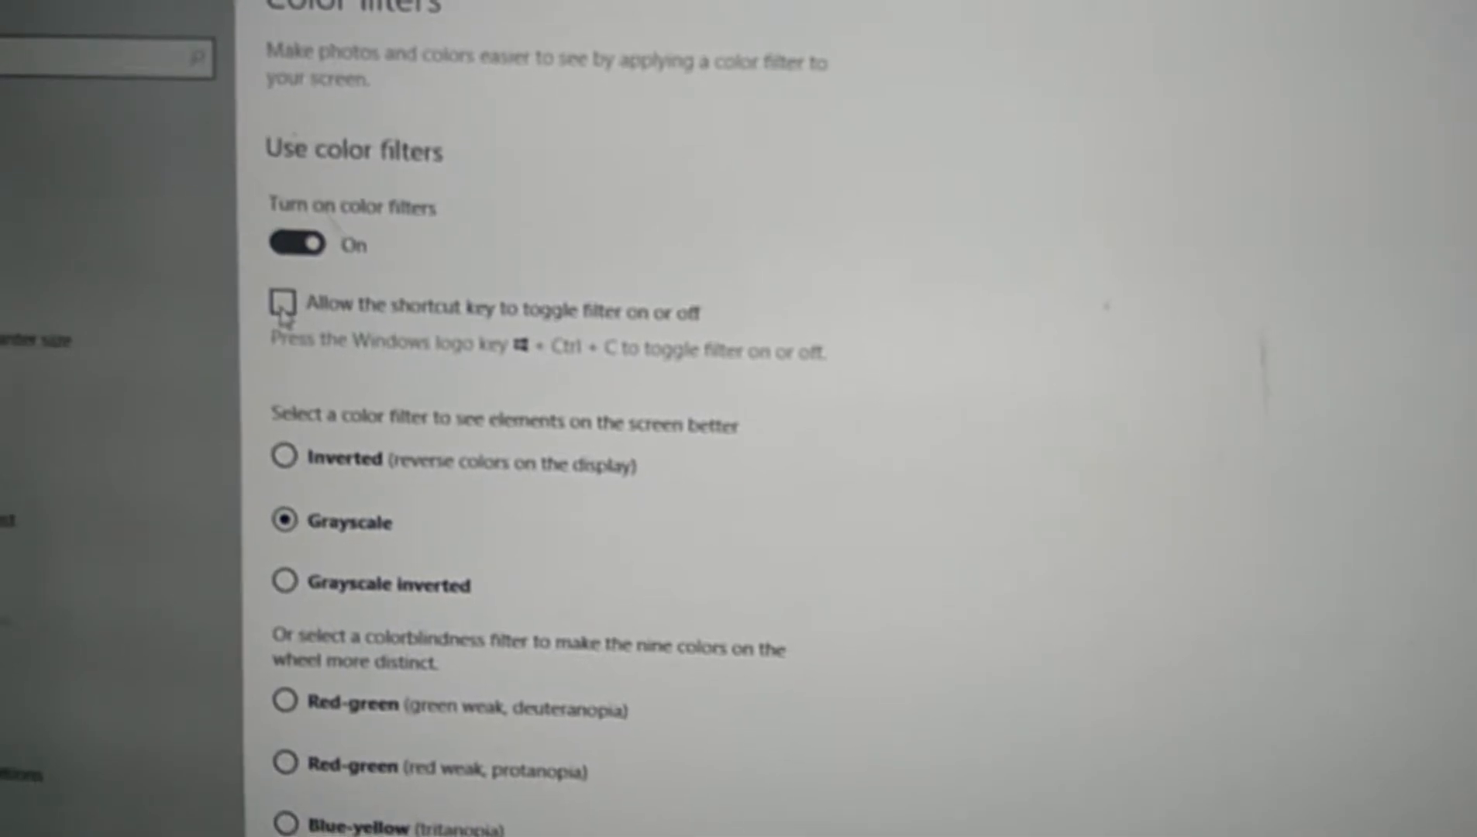
Tick 'Allow the shortcut key to toggle filter on or off' under color filters
left_click(283, 304)
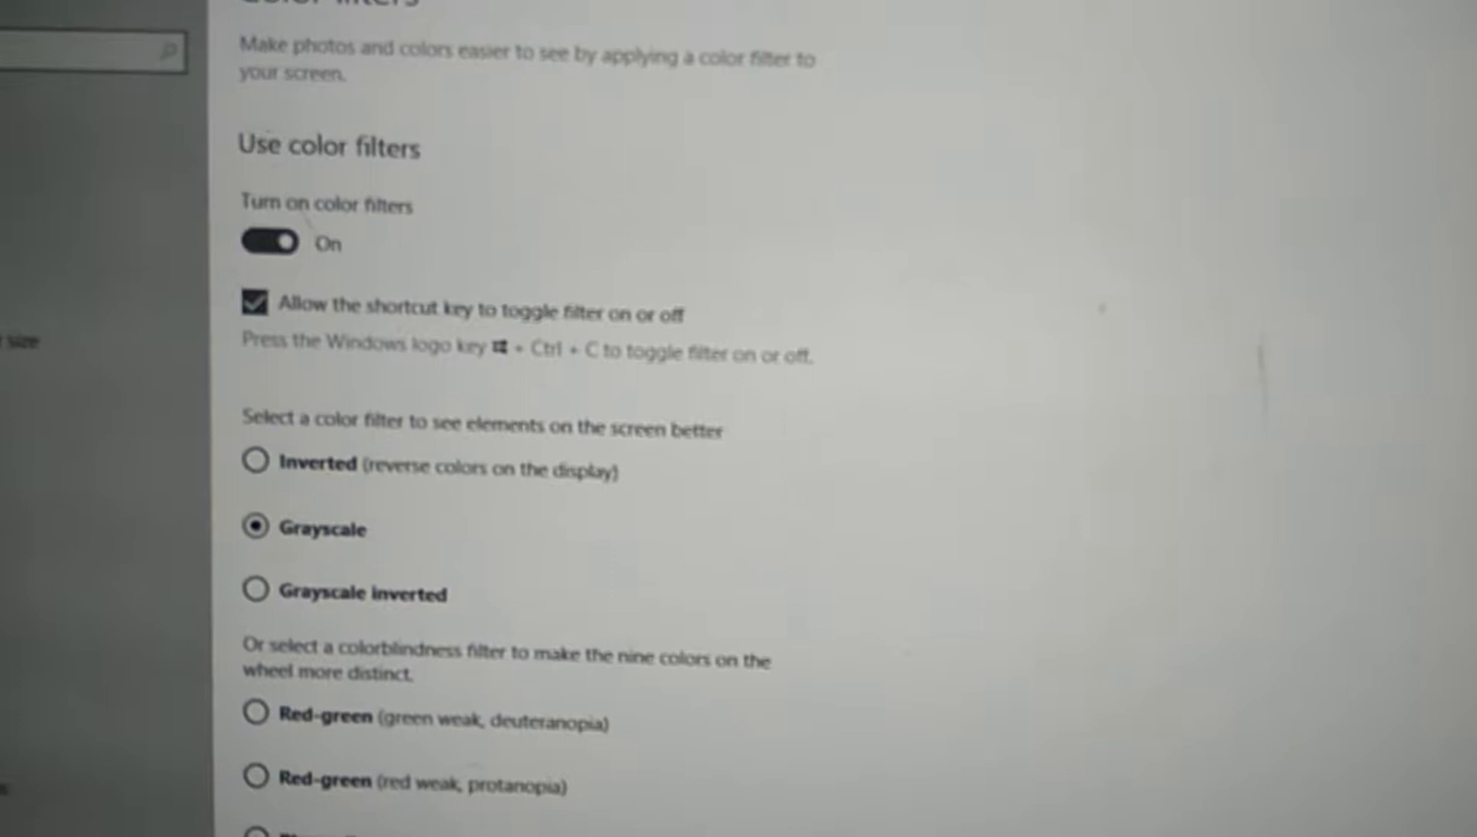
scroll("down", 3)
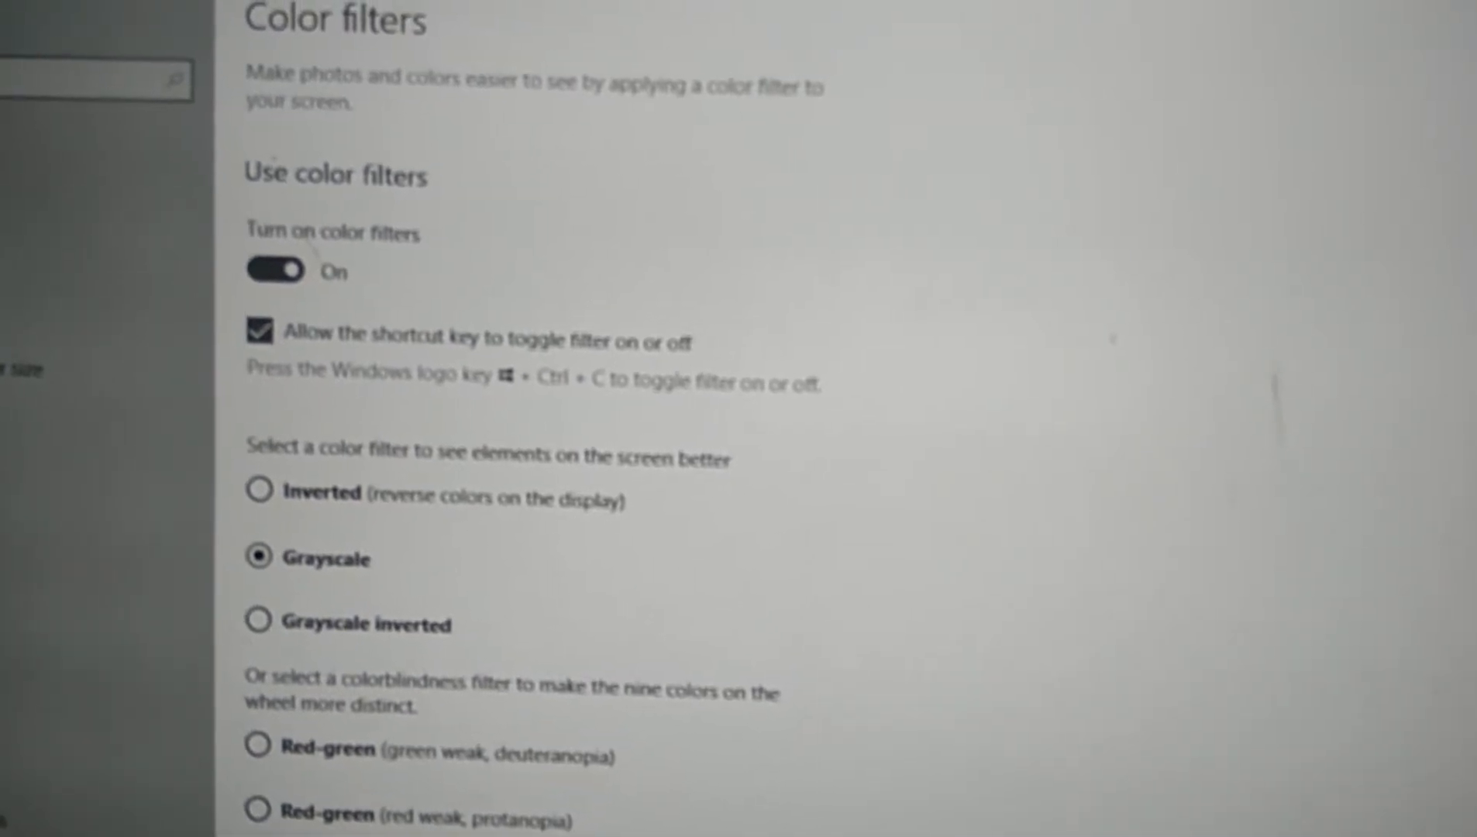